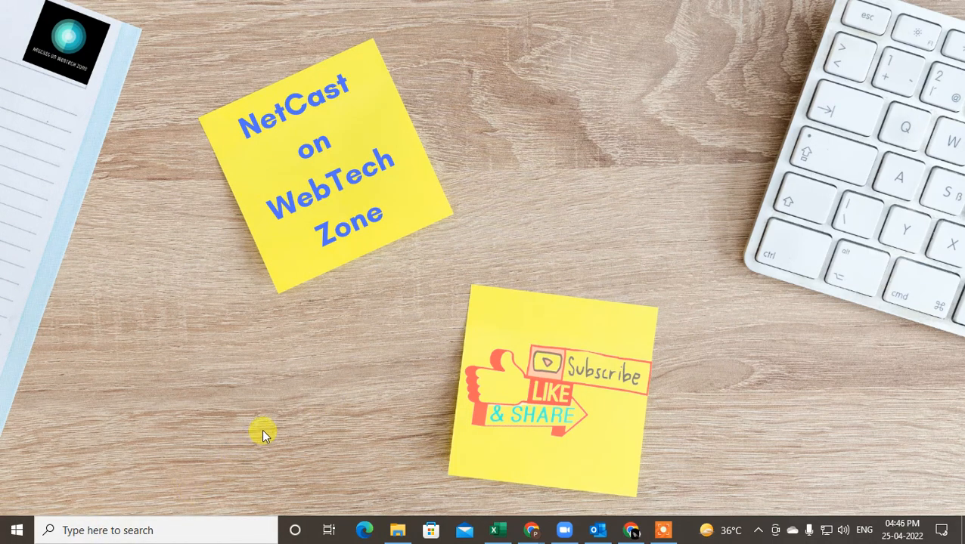
pyautogui.moveTo(535, 223)
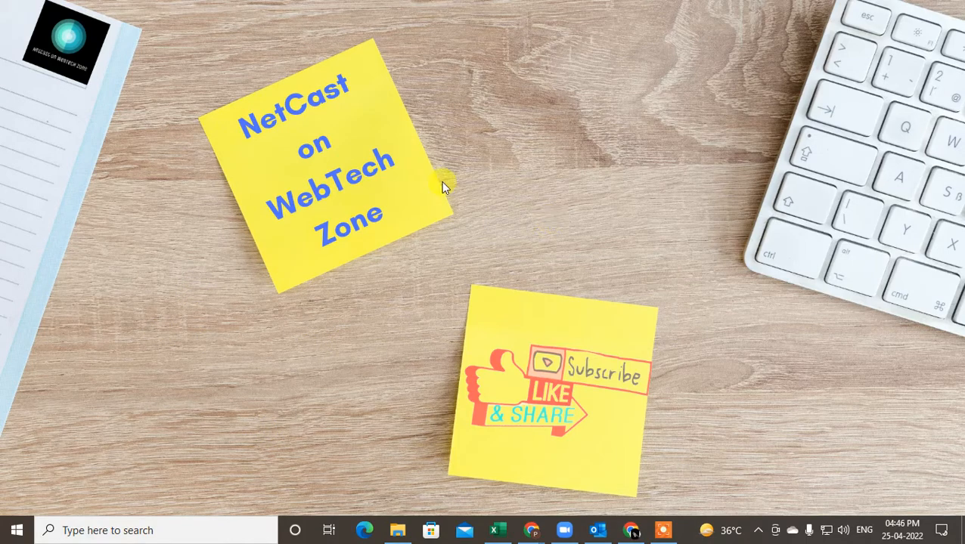
pyautogui.moveTo(629, 208)
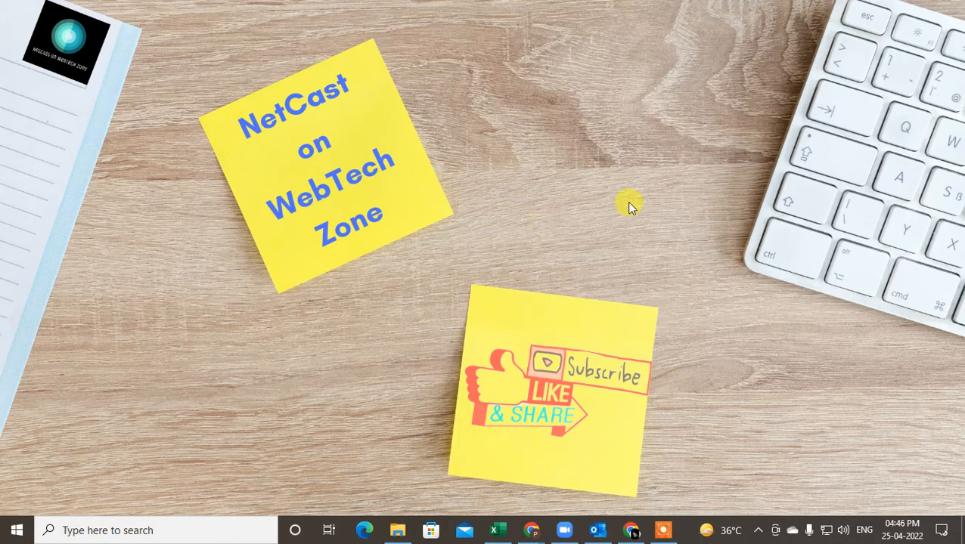
pyautogui.moveTo(671, 315)
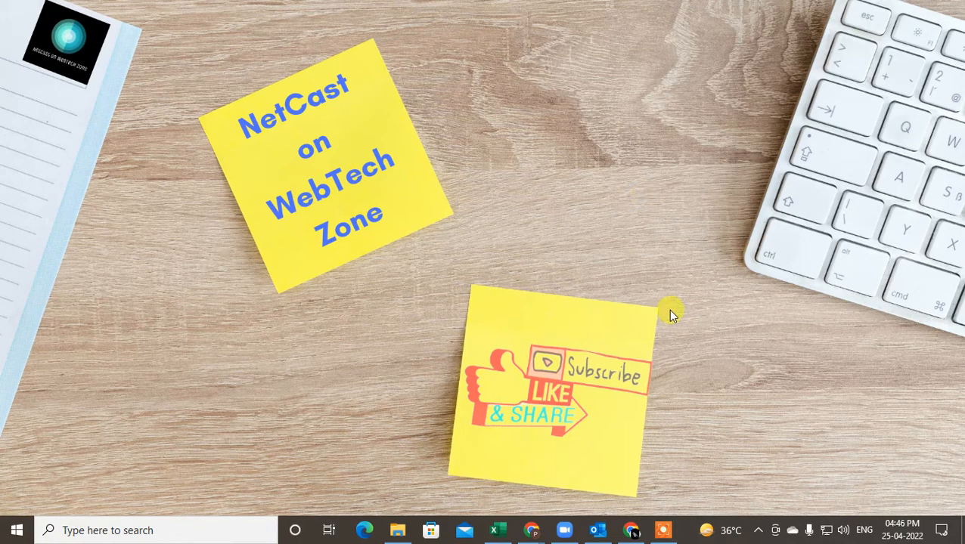
pyautogui.moveTo(246, 160)
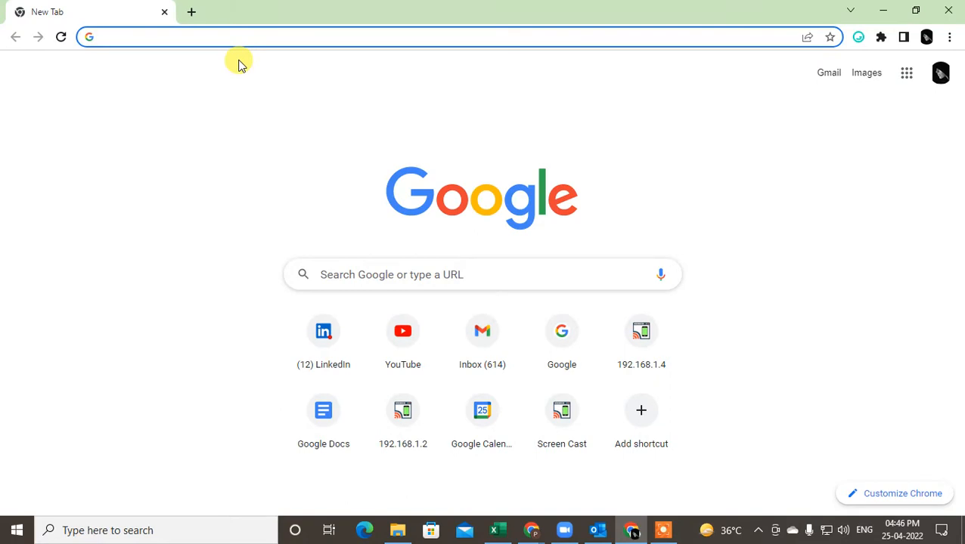
# Search 'zoom download' for Windows in Chrome and land on Zoom's Download Center page.
pyautogui.write('zoom download')
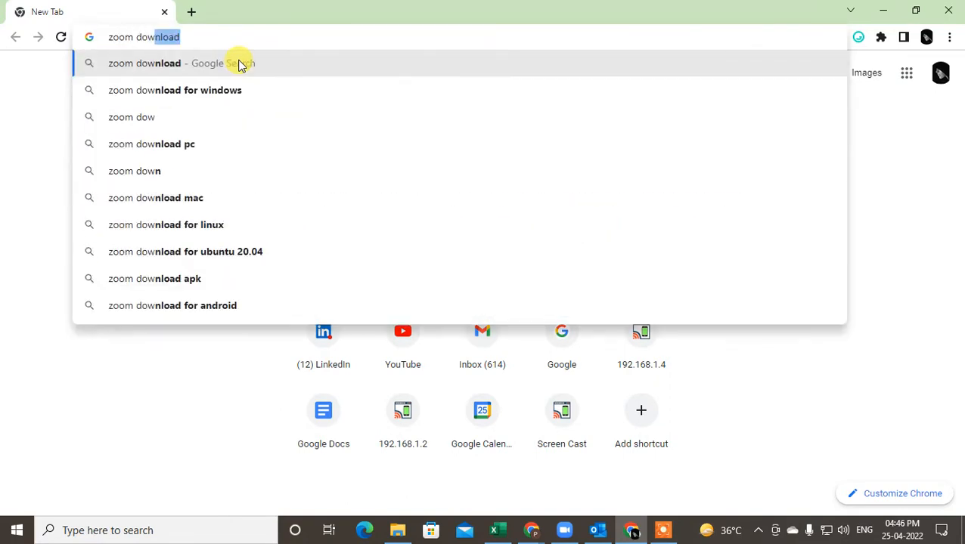
pyautogui.click(174, 90)
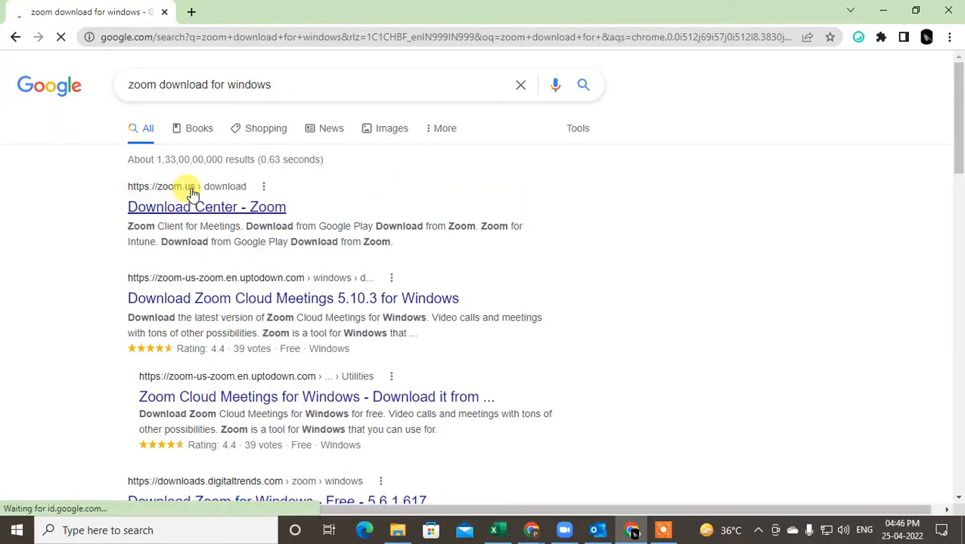
pyautogui.click(206, 207)
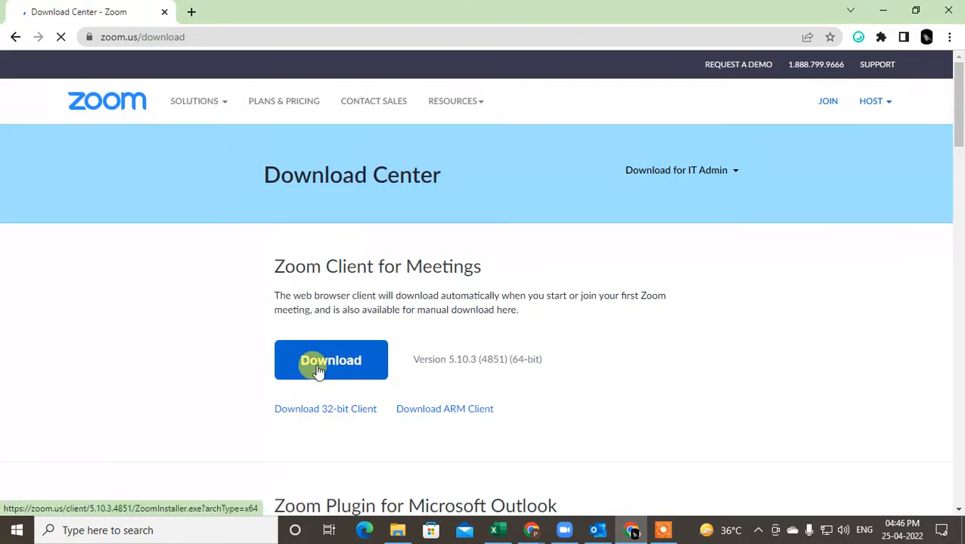
pyautogui.scroll(-3)
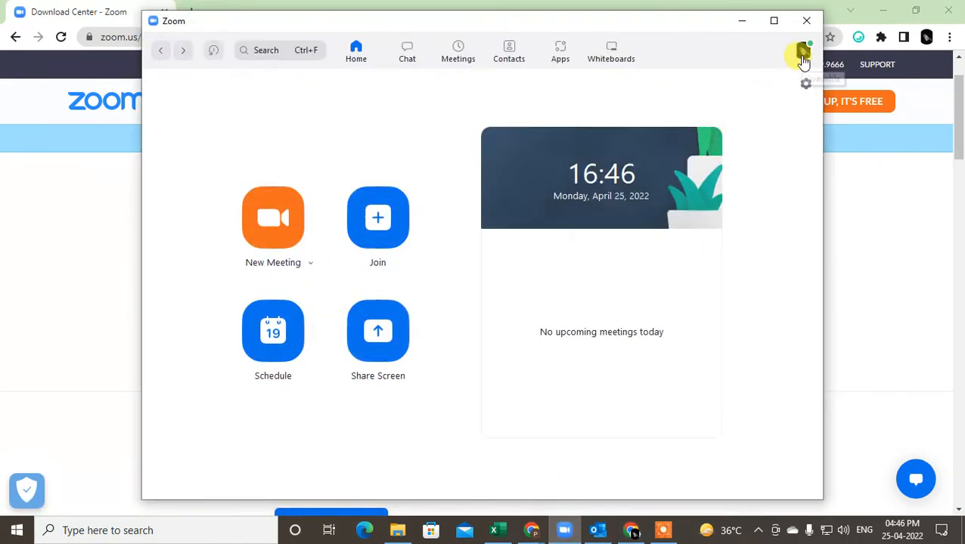
# View the signed-in Zoom account from the profile avatar, then close the Zoom window.
pyautogui.click(802, 50)
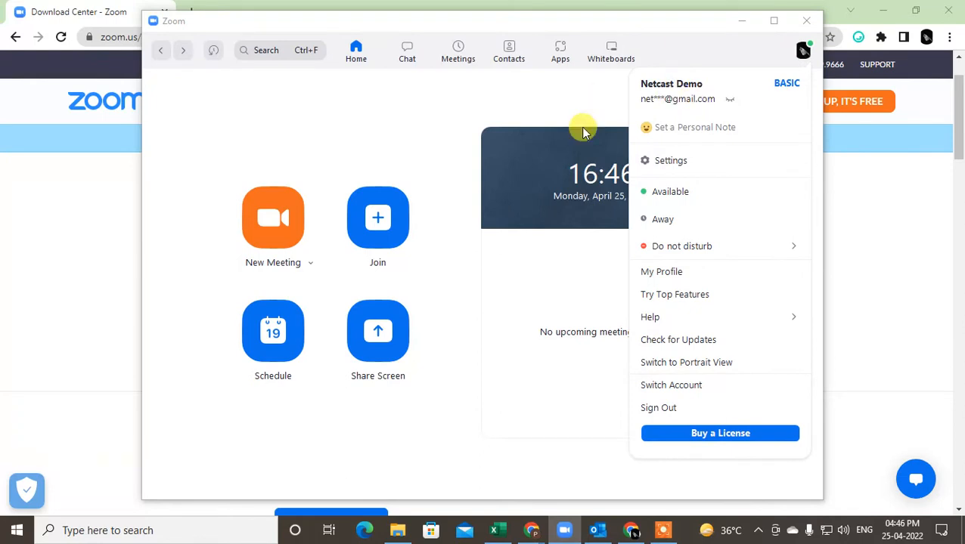
pyautogui.click(803, 44)
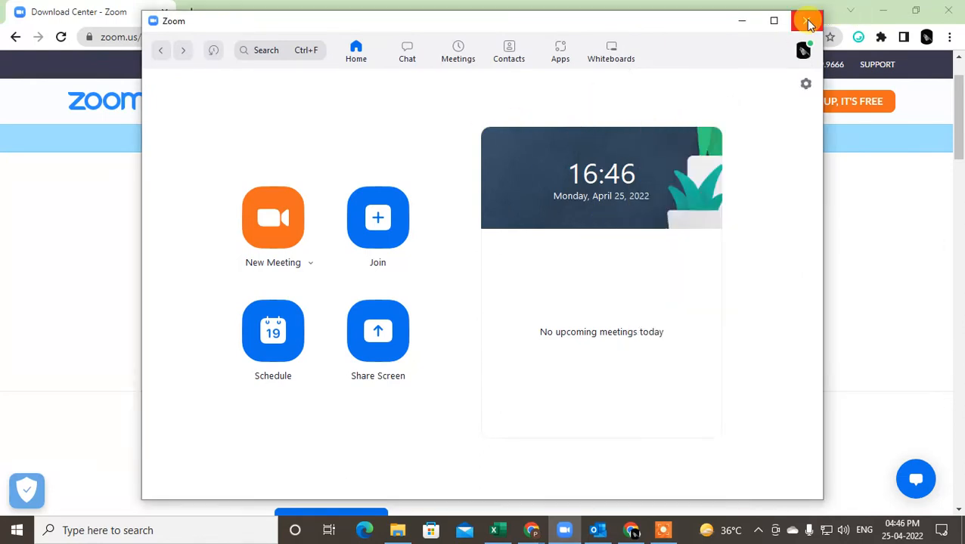
pyautogui.click(803, 21)
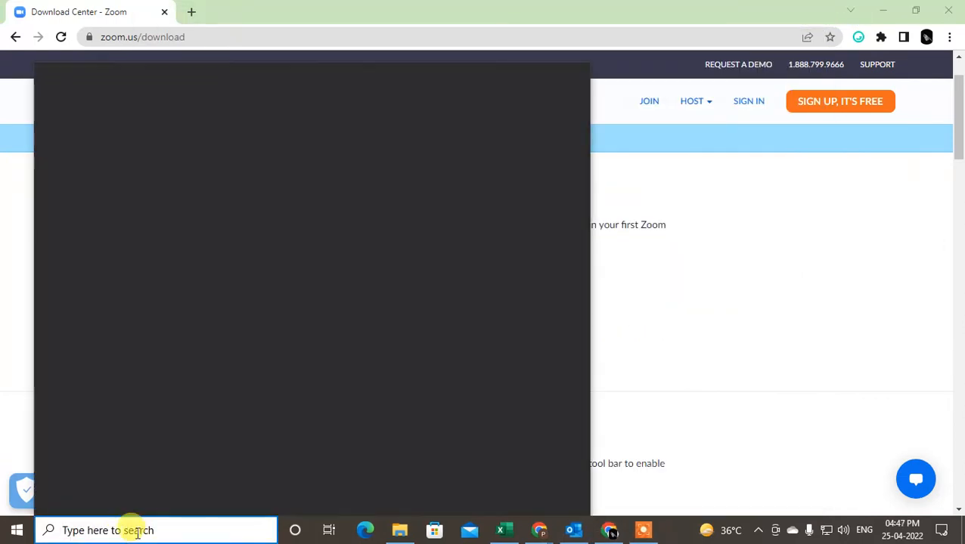
pyautogui.write('zoom')
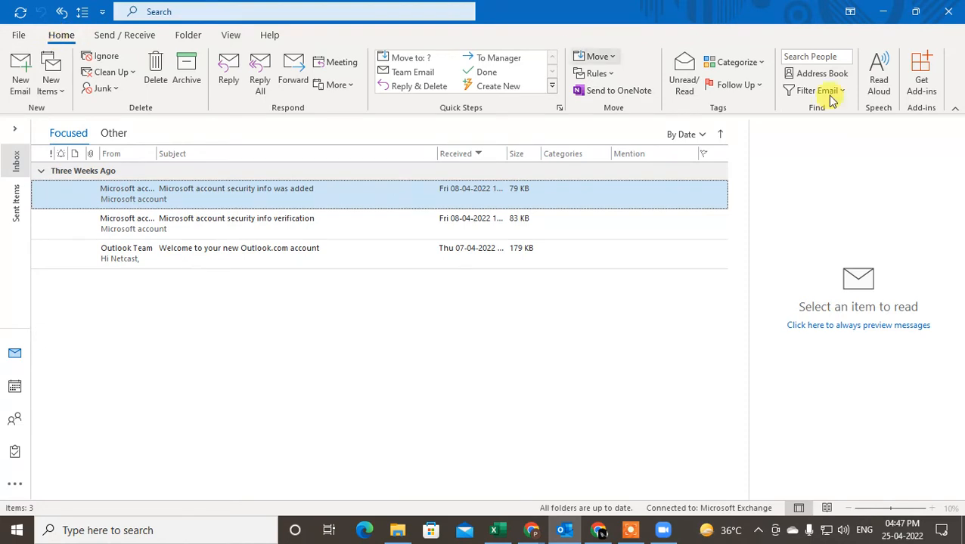
pyautogui.moveTo(933, 89)
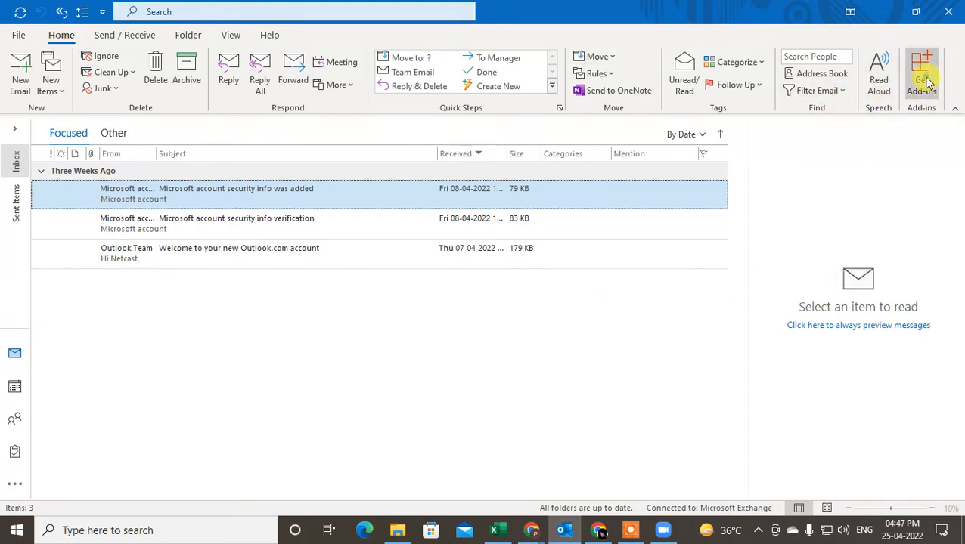
# Bring up Outlook's add-ins store from Get Add-ins on the Home tab.
pyautogui.click(924, 74)
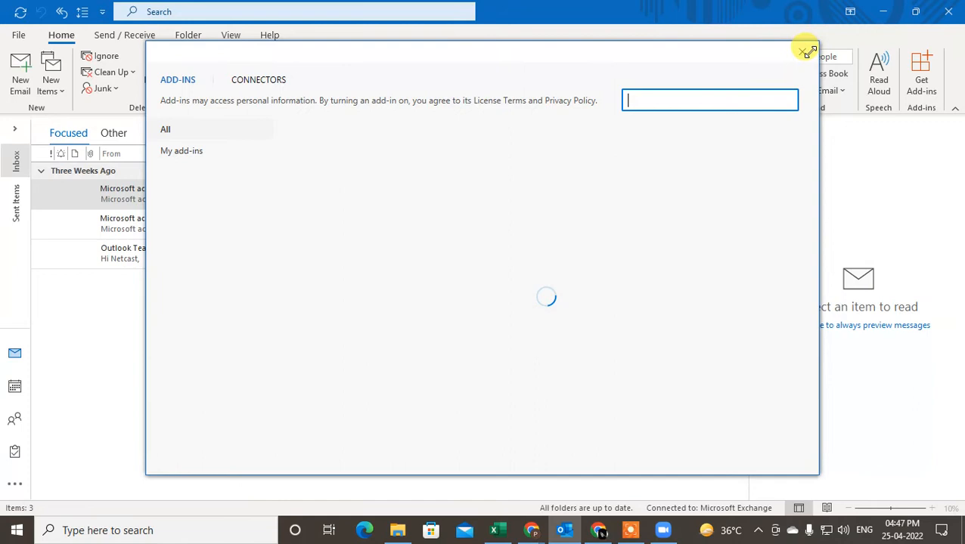
# Search the store for 'zoom', confirm Zoom for Outlook shows Added, then close the store.
pyautogui.click(802, 50)
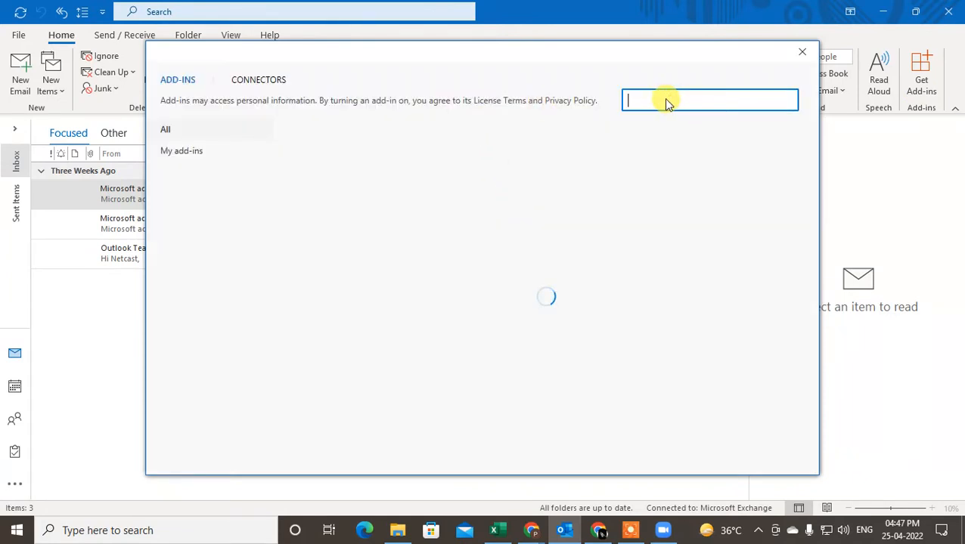
pyautogui.moveTo(661, 98)
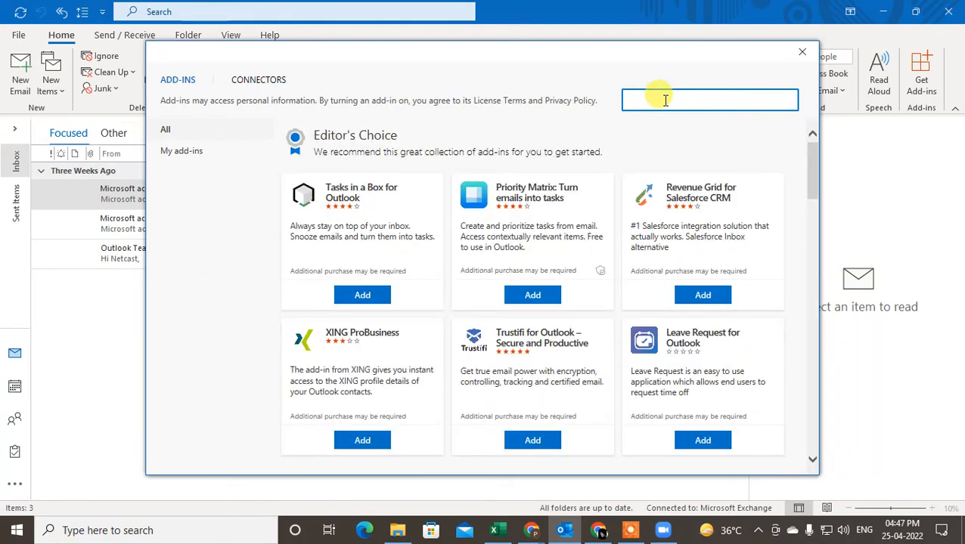
pyautogui.write('z')
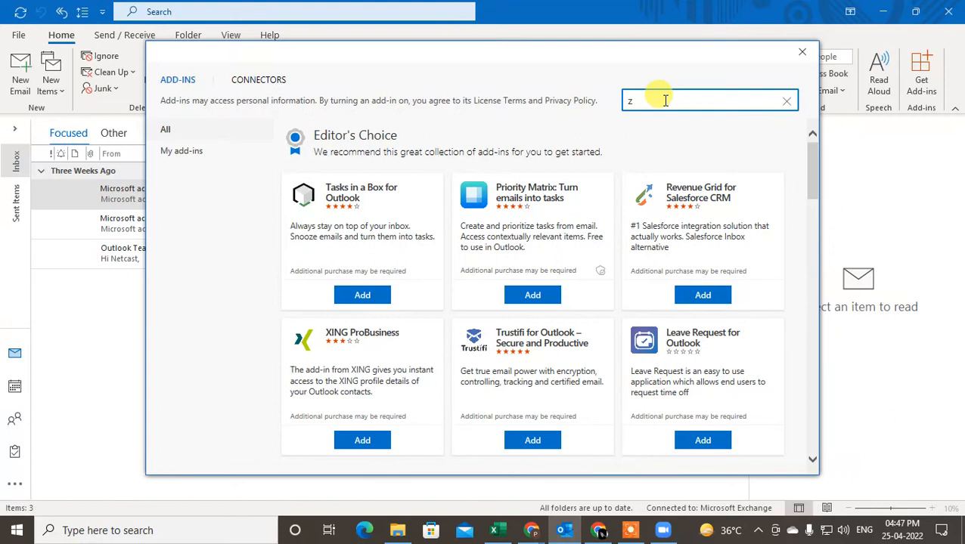
pyautogui.write('oom')
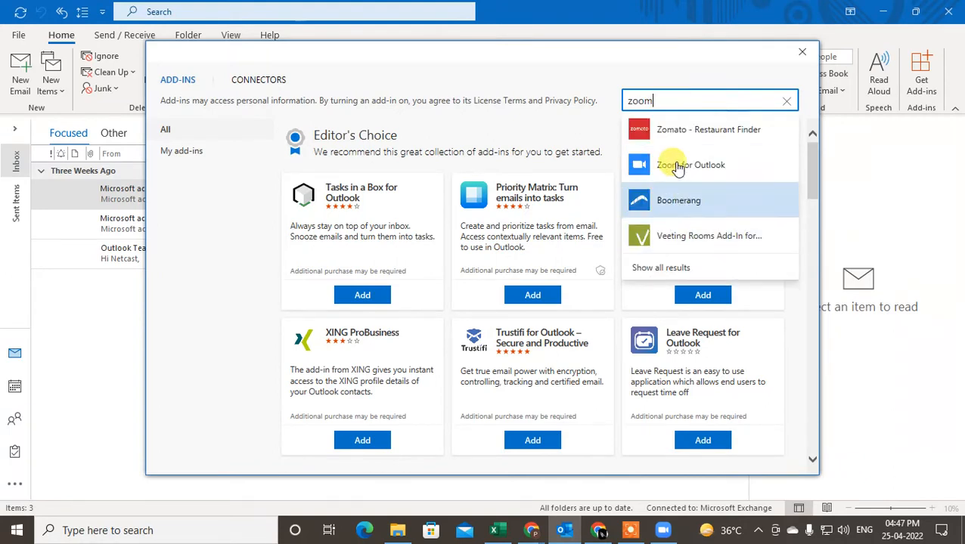
pyautogui.click(690, 164)
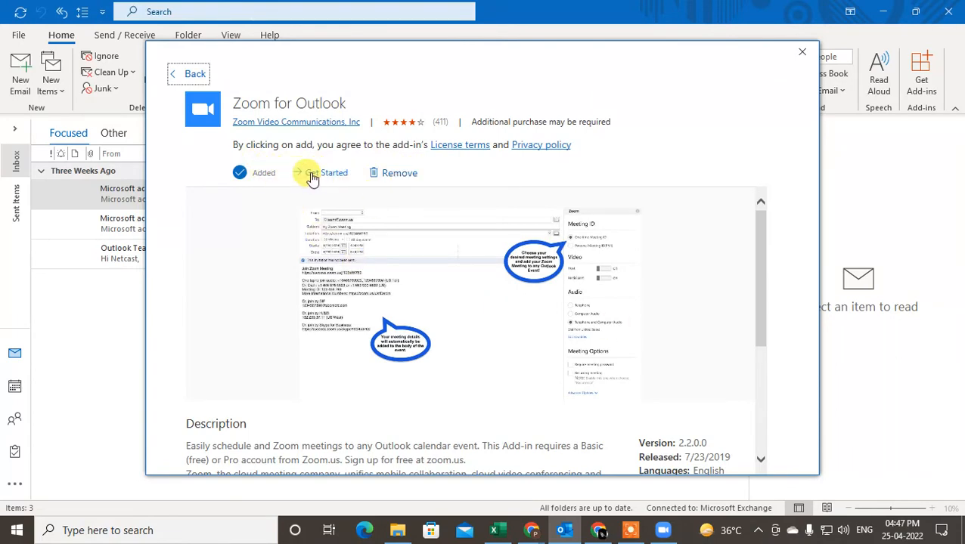
pyautogui.scroll(-3)
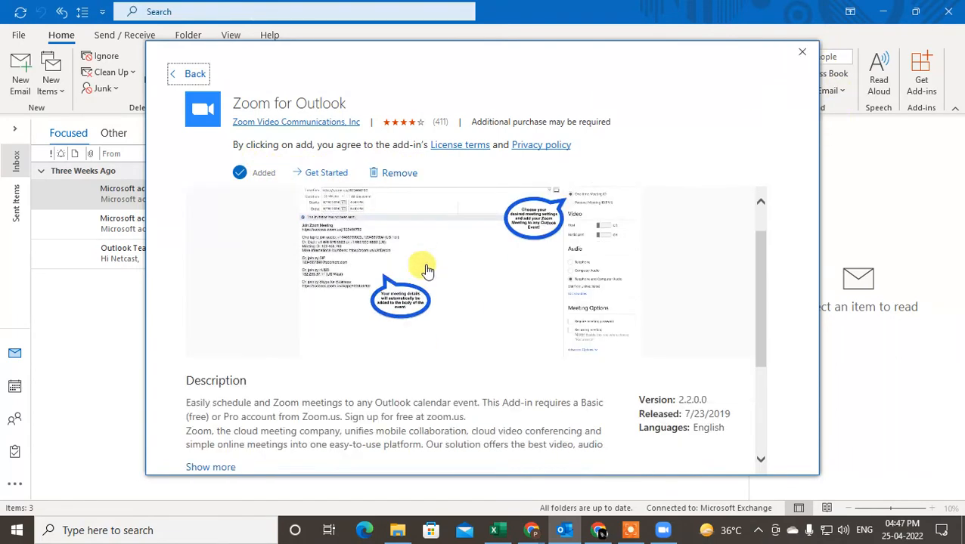
pyautogui.click(800, 52)
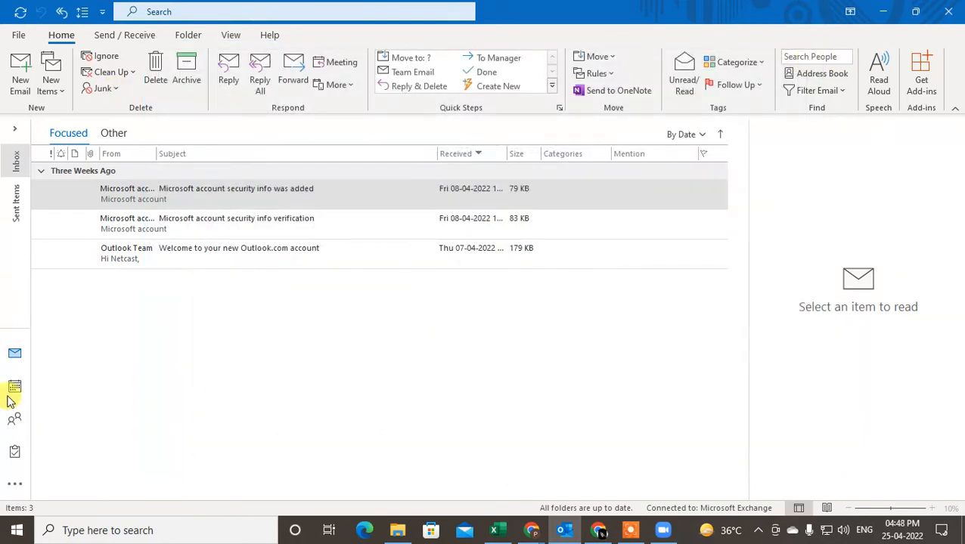
# Switch to the Outlook calendar and start a new, untitled meeting invitation.
pyautogui.click(15, 387)
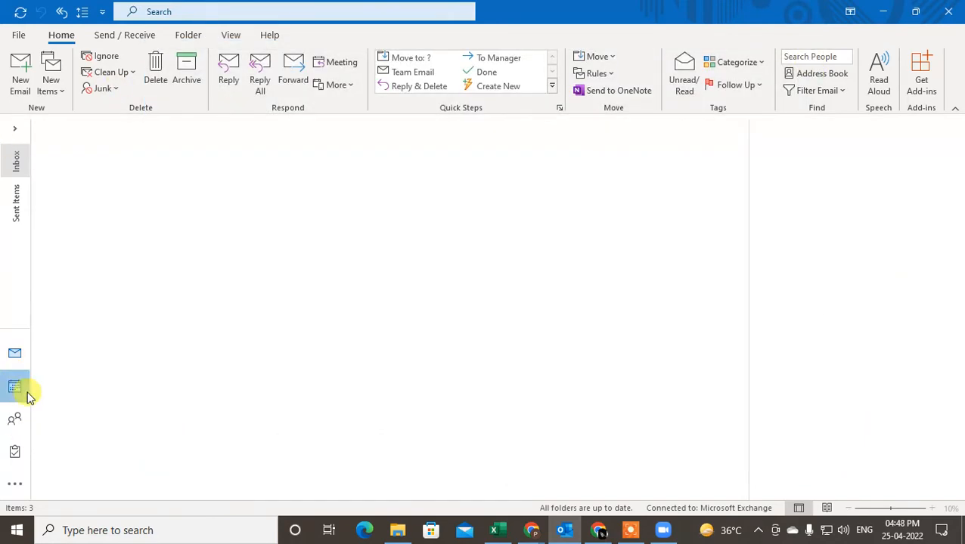
pyautogui.click(12, 384)
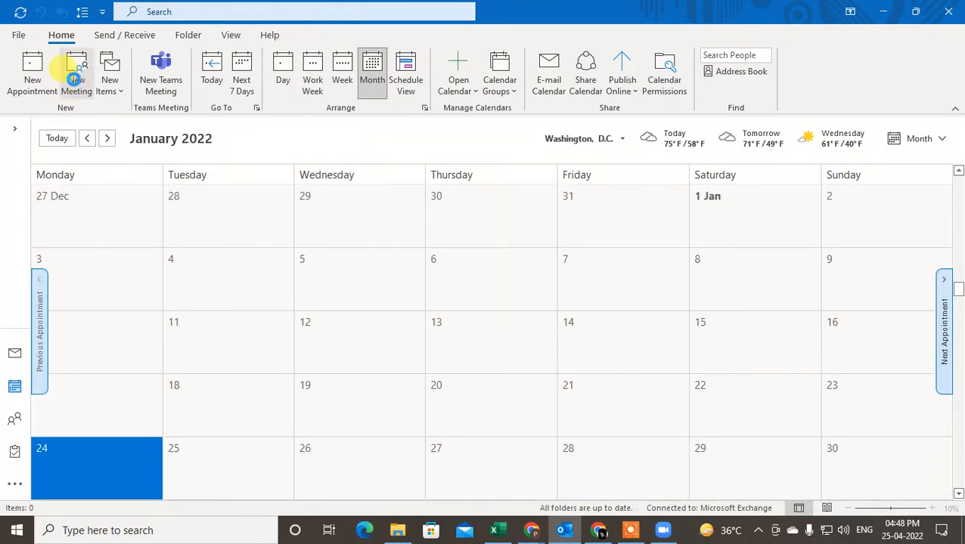
pyautogui.click(71, 73)
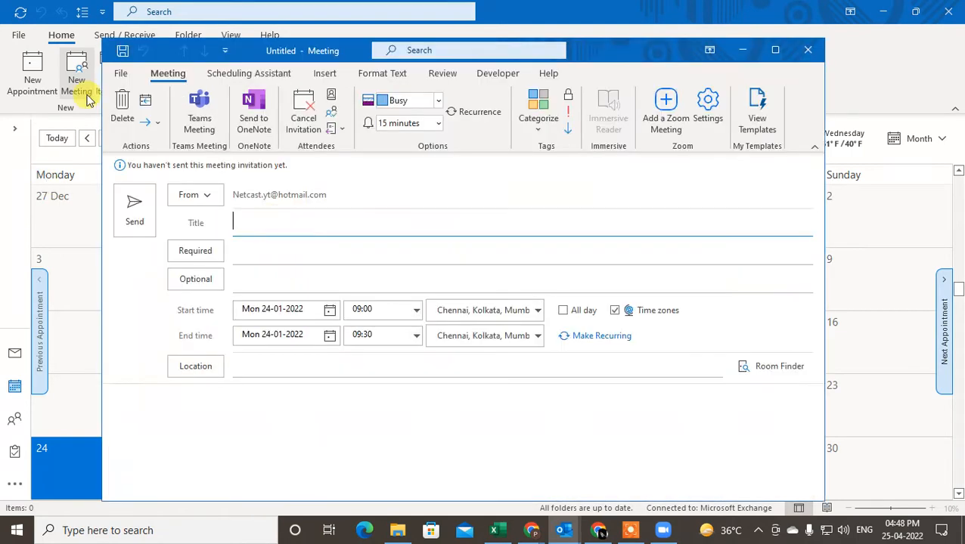
pyautogui.moveTo(663, 101)
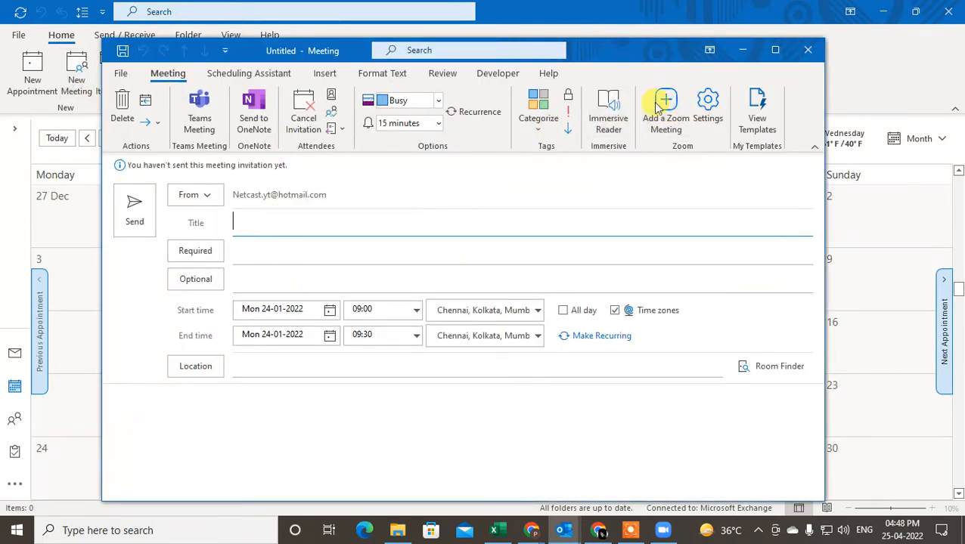
# Load the Zoom add-in's Settings pane and choose Google as the sign-in method.
pyautogui.click(708, 106)
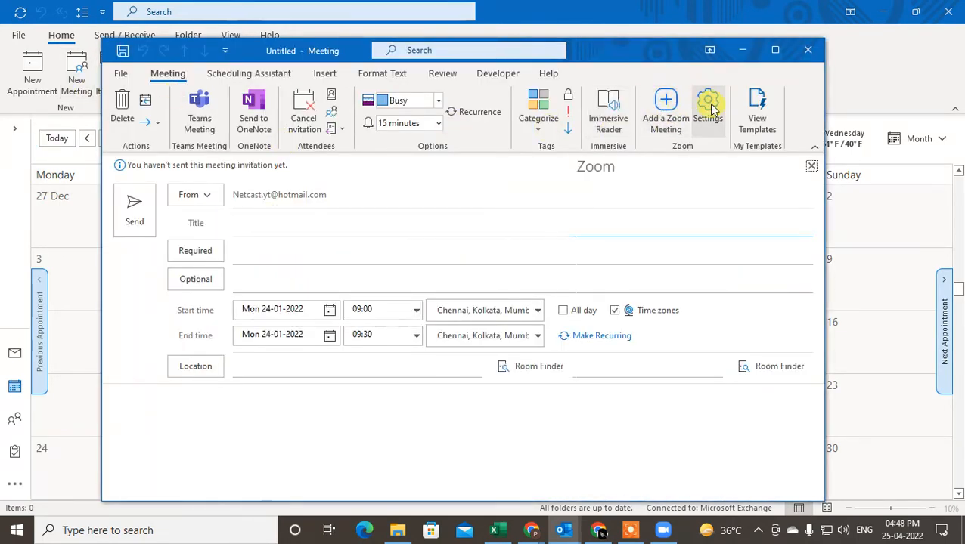
pyautogui.click(707, 102)
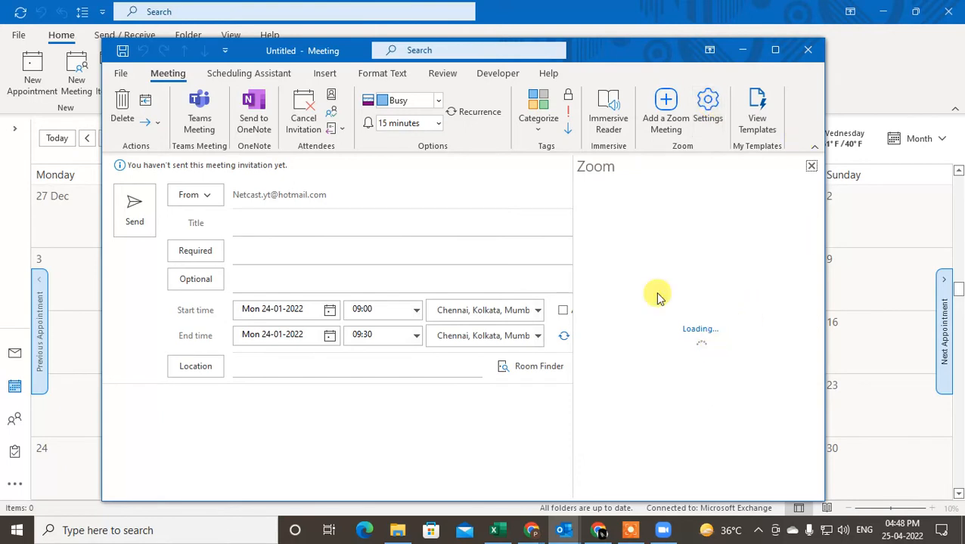
pyautogui.moveTo(537, 153)
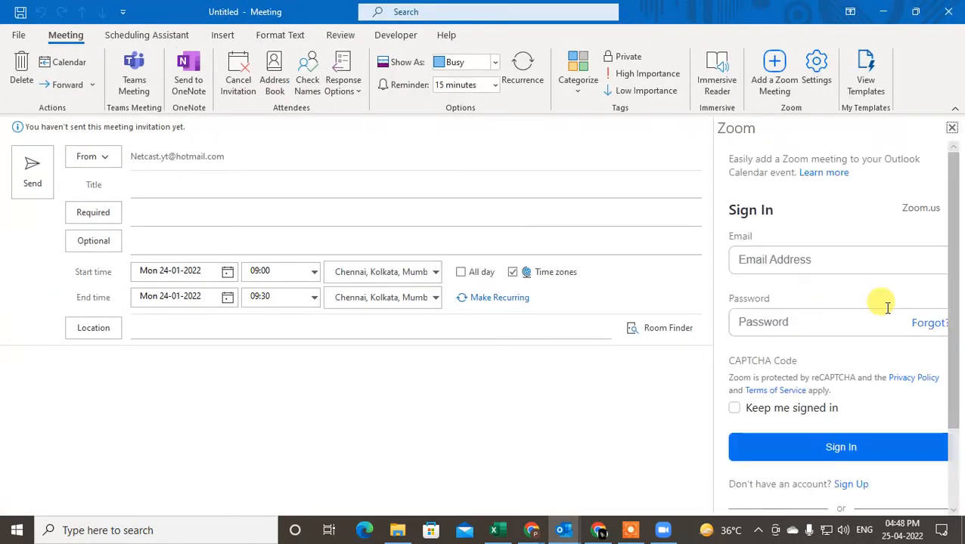
pyautogui.click(841, 447)
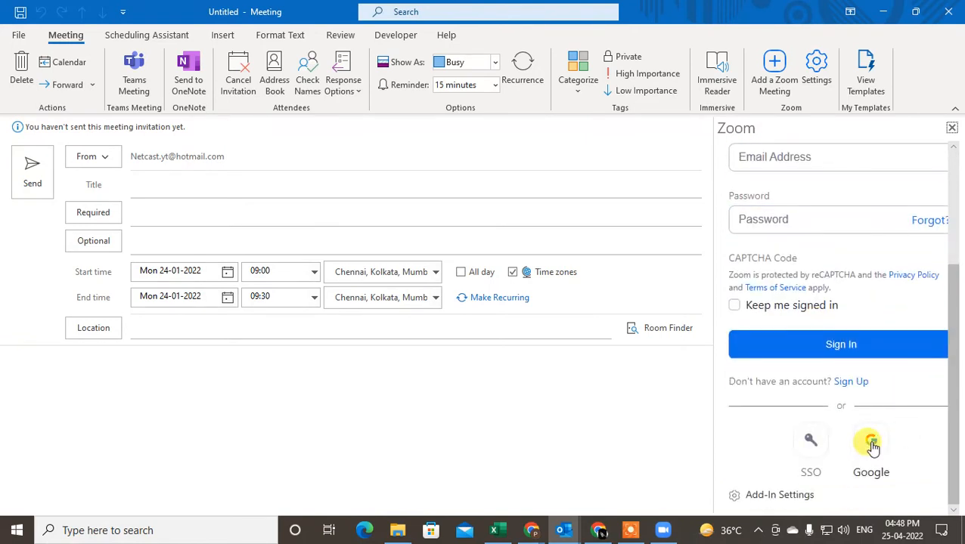
pyautogui.click(870, 443)
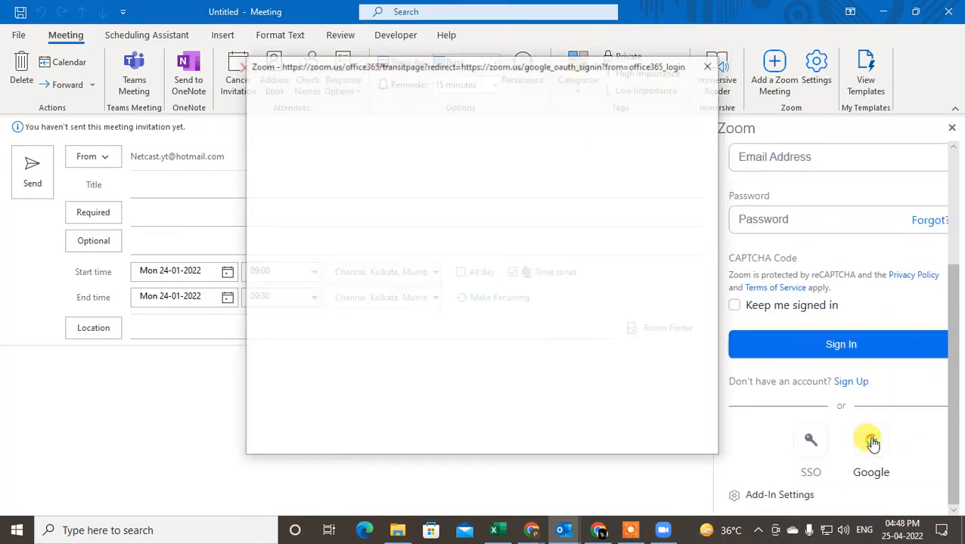
pyautogui.click(870, 440)
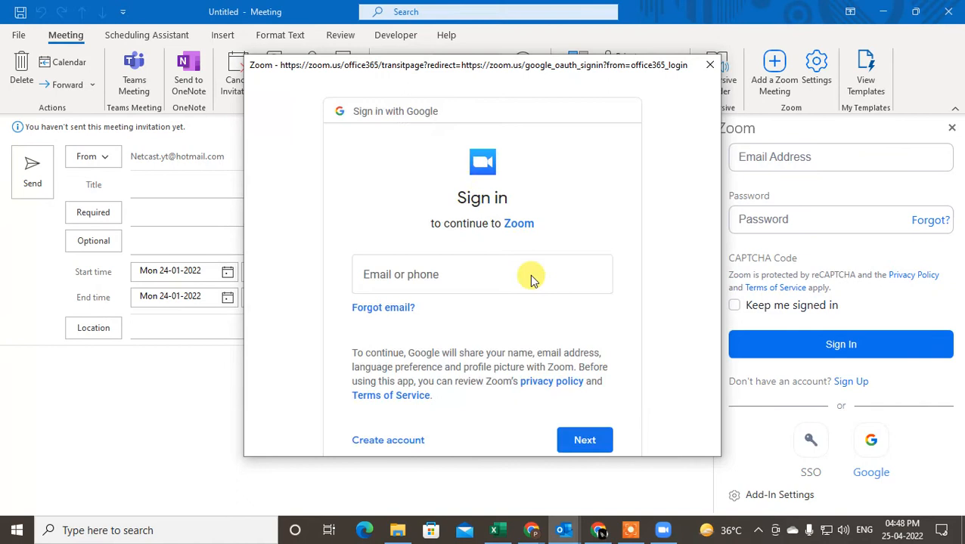
pyautogui.click(489, 274)
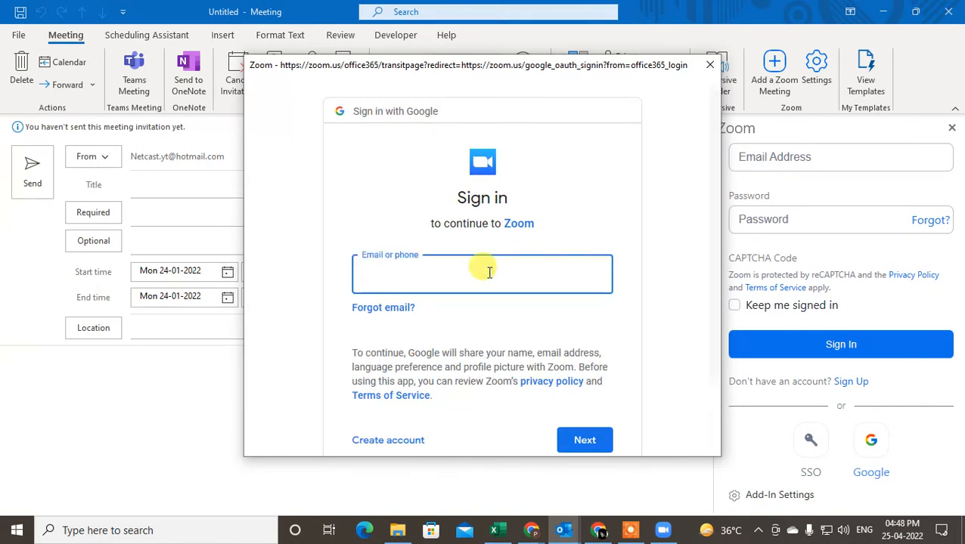
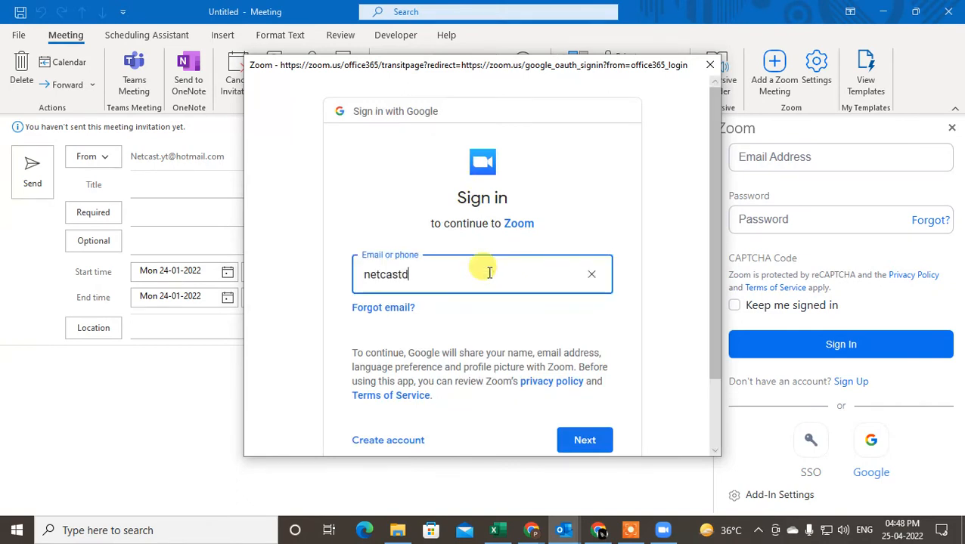
pyautogui.click(584, 440)
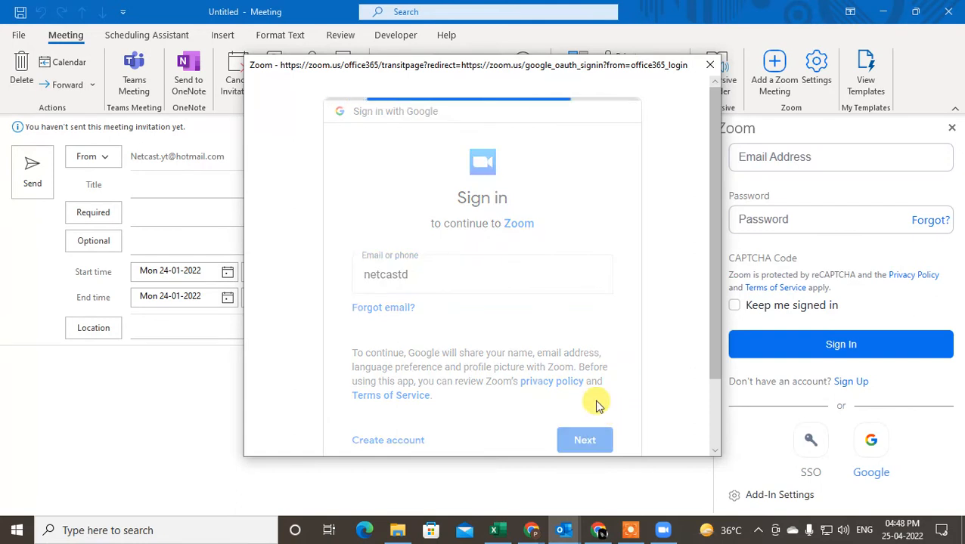
pyautogui.click(584, 440)
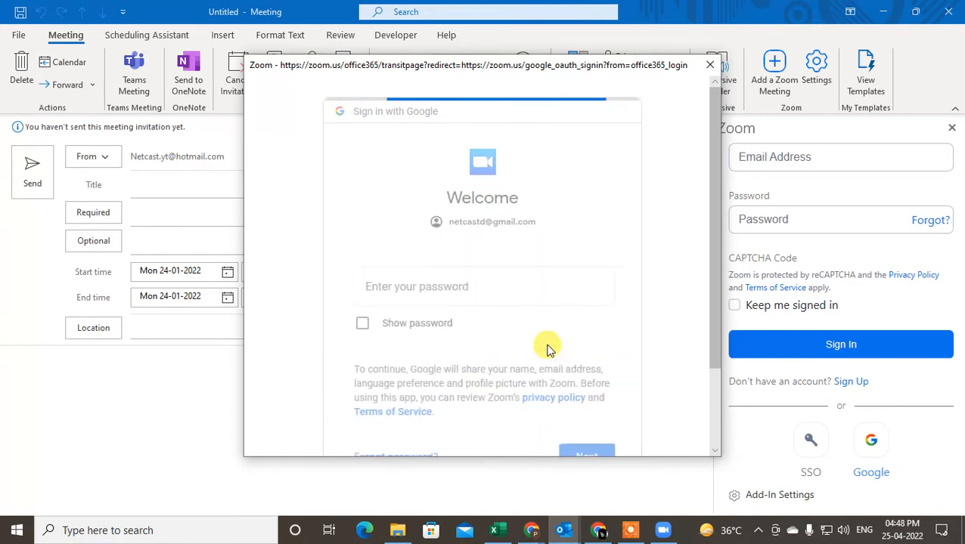
pyautogui.click(483, 285)
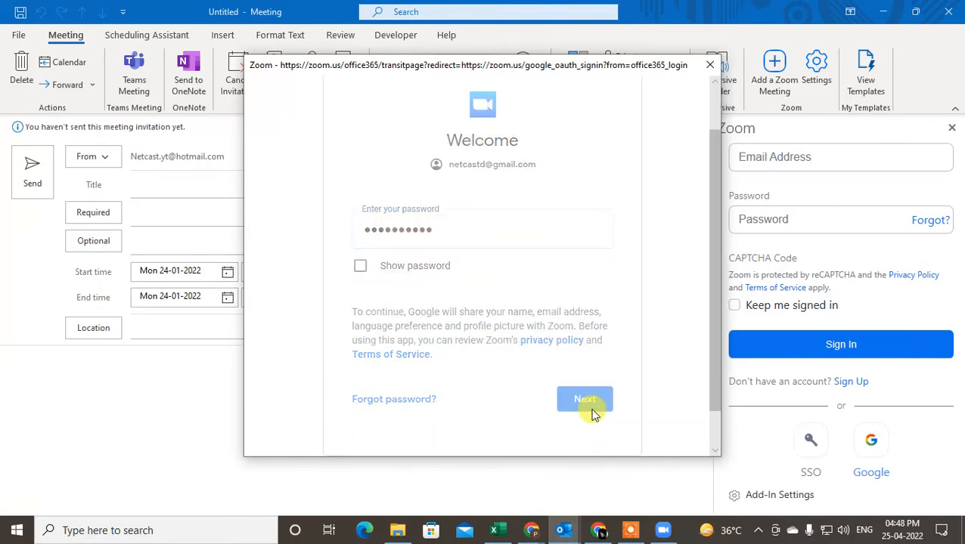
pyautogui.click(584, 399)
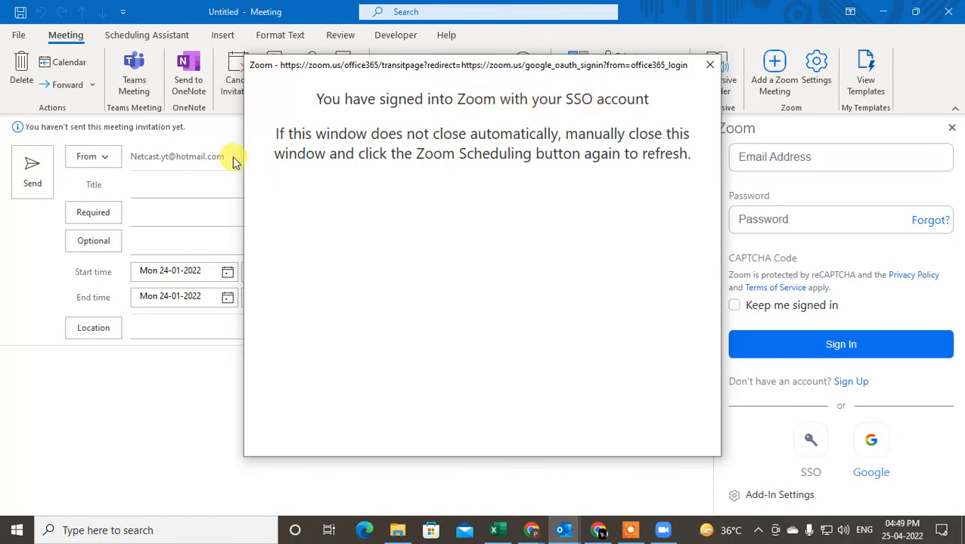
pyautogui.moveTo(596, 134)
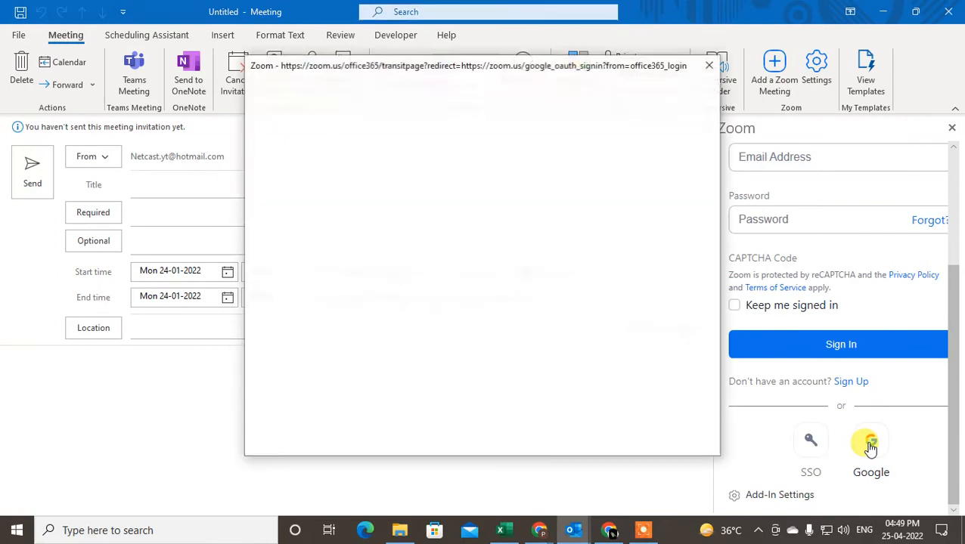
# Continue to Zoom with the saved Google account so the Netcast Demo meeting details get inserted.
pyautogui.click(871, 441)
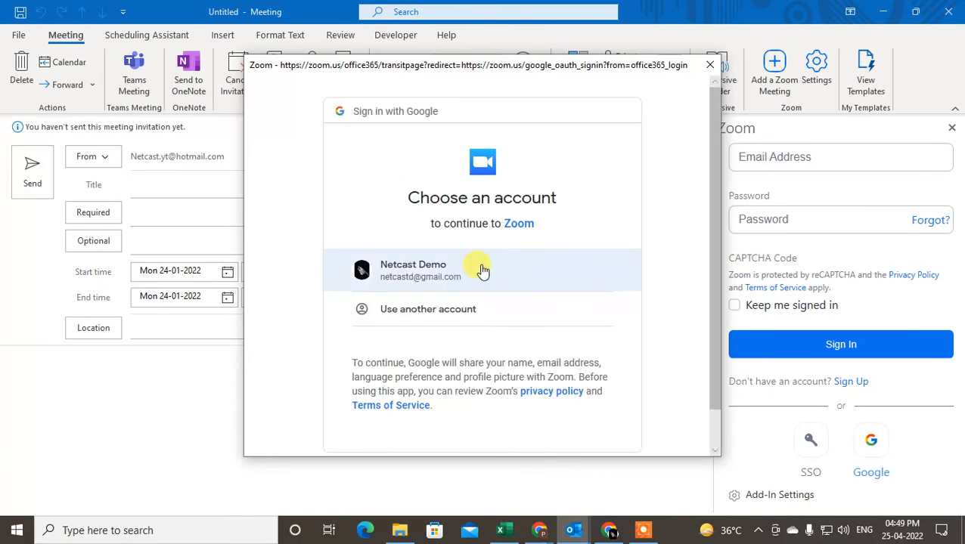
pyautogui.moveTo(512, 279)
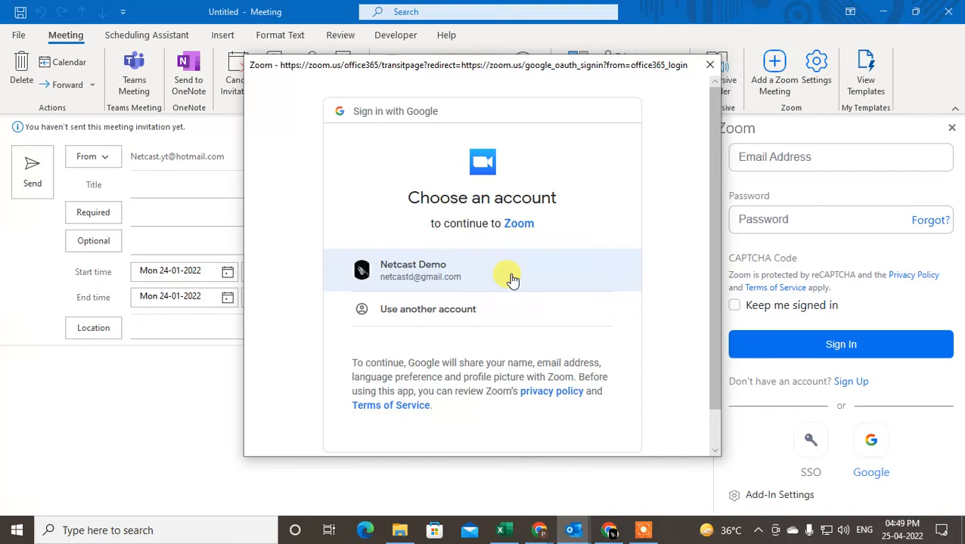
pyautogui.moveTo(434, 270)
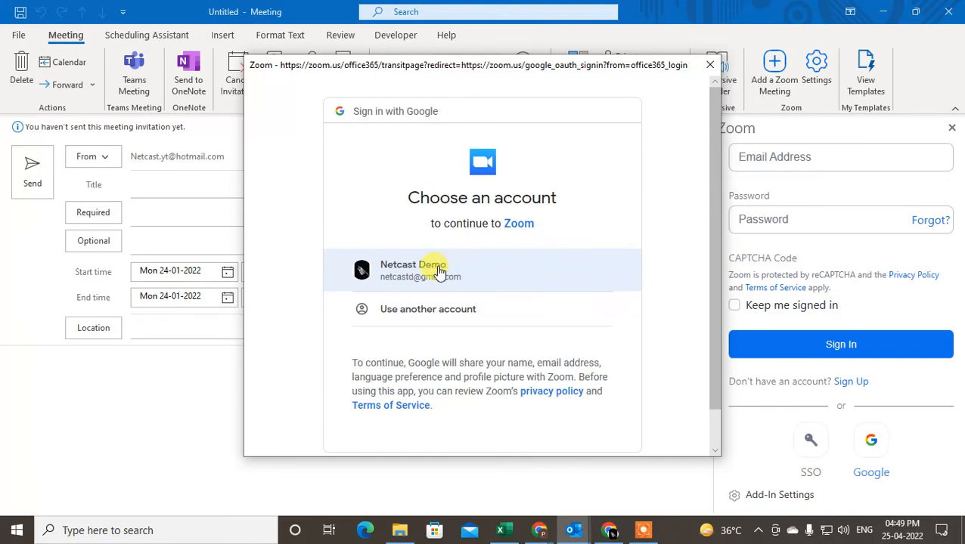
pyautogui.click(428, 270)
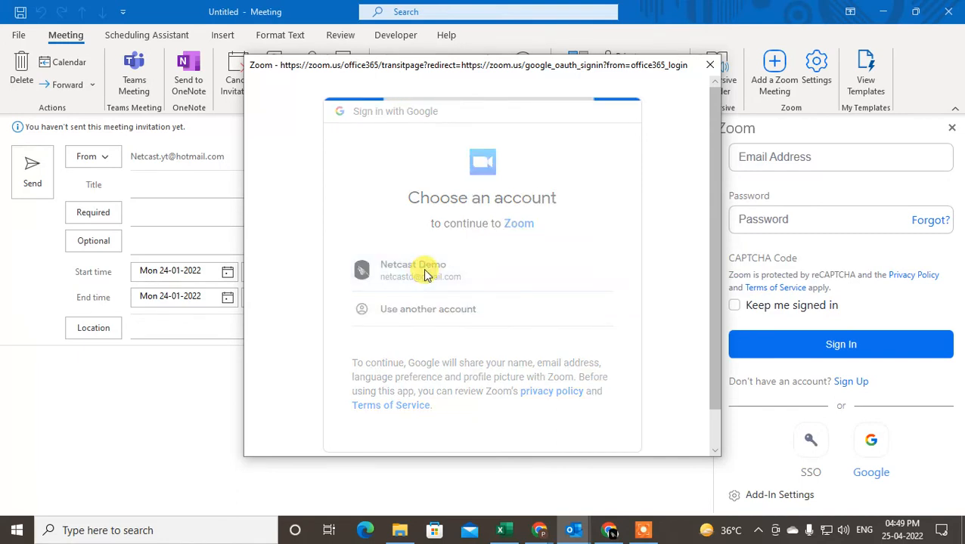
pyautogui.click(412, 270)
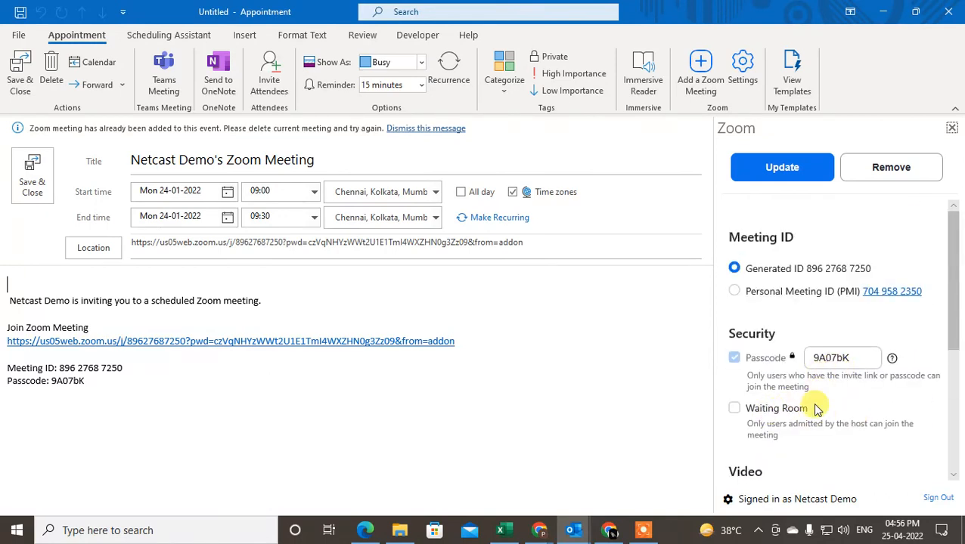
# Review the inserted Zoom link, meeting ID and passcode, then hide the Zoom pane.
pyautogui.scroll(-3)
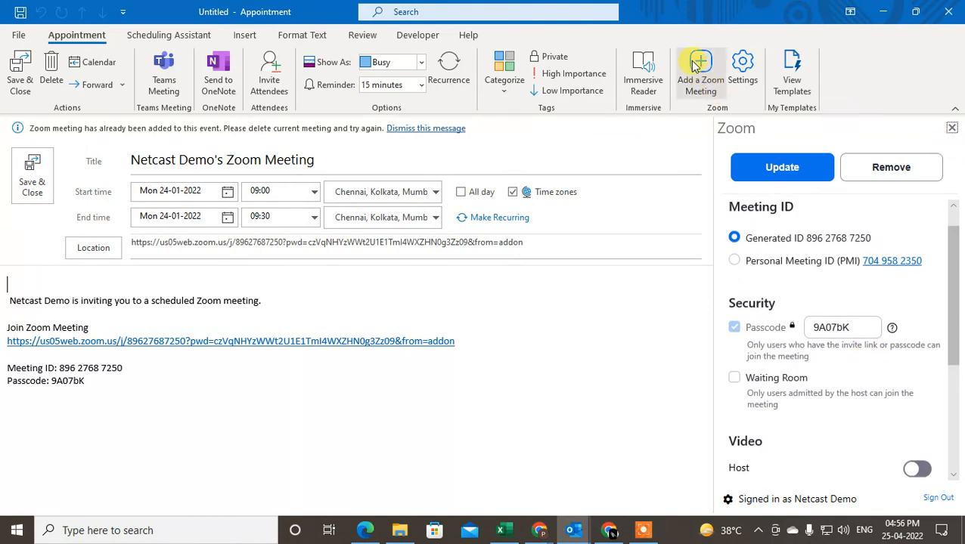
pyautogui.click(742, 72)
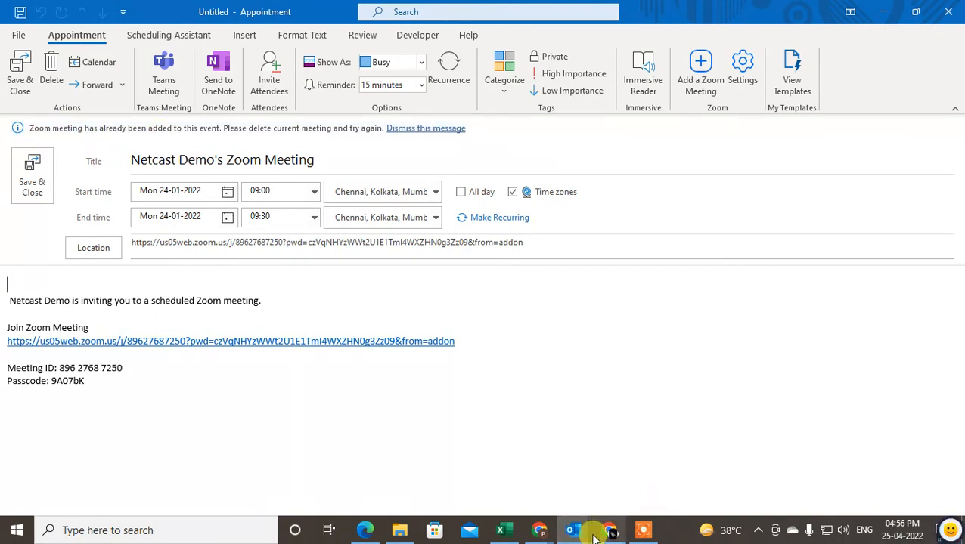
pyautogui.moveTo(908, 483)
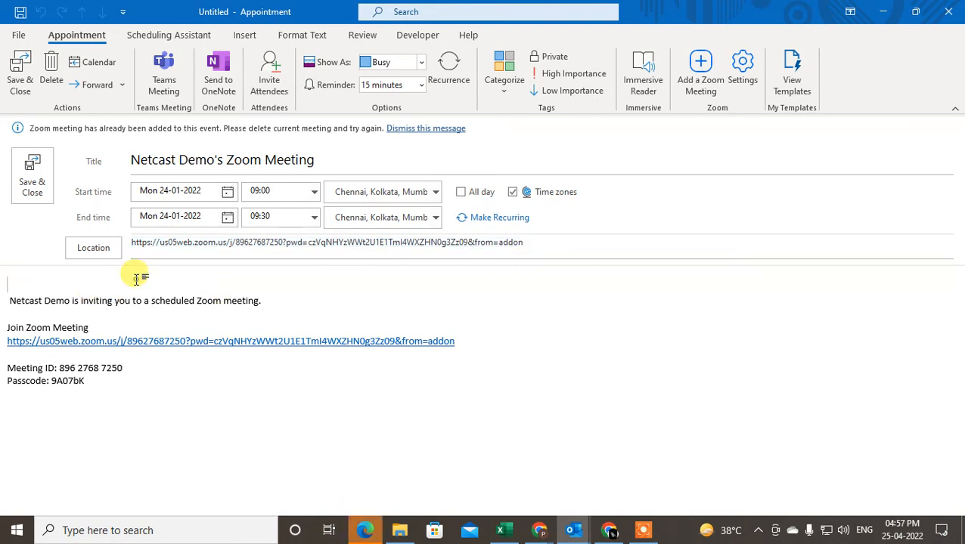
pyautogui.click(269, 71)
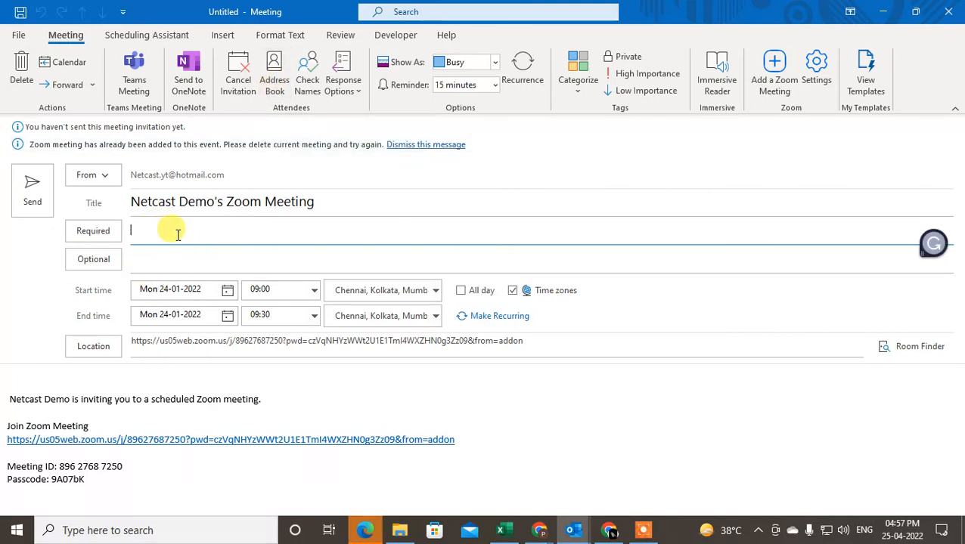
pyautogui.write('netcast memebers;')
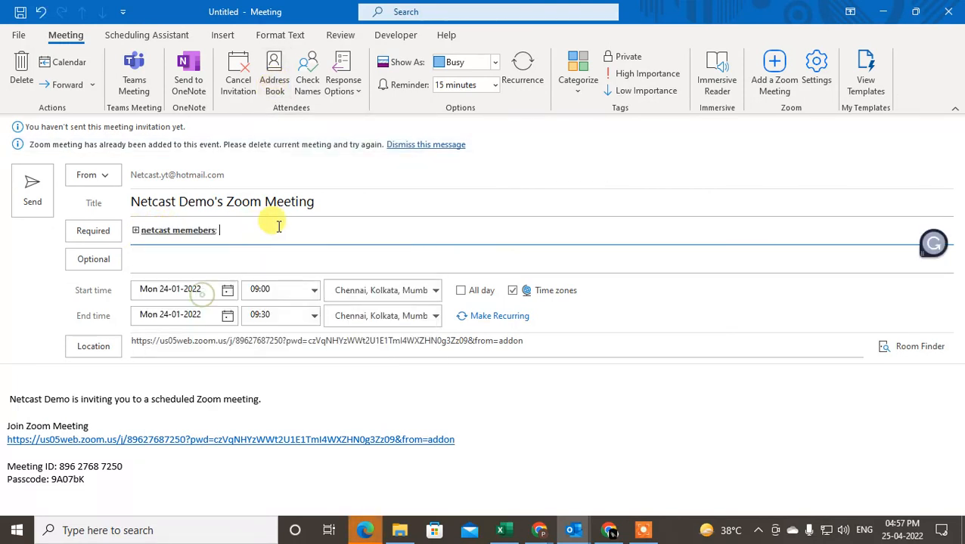
pyautogui.write('netcast memebers;')
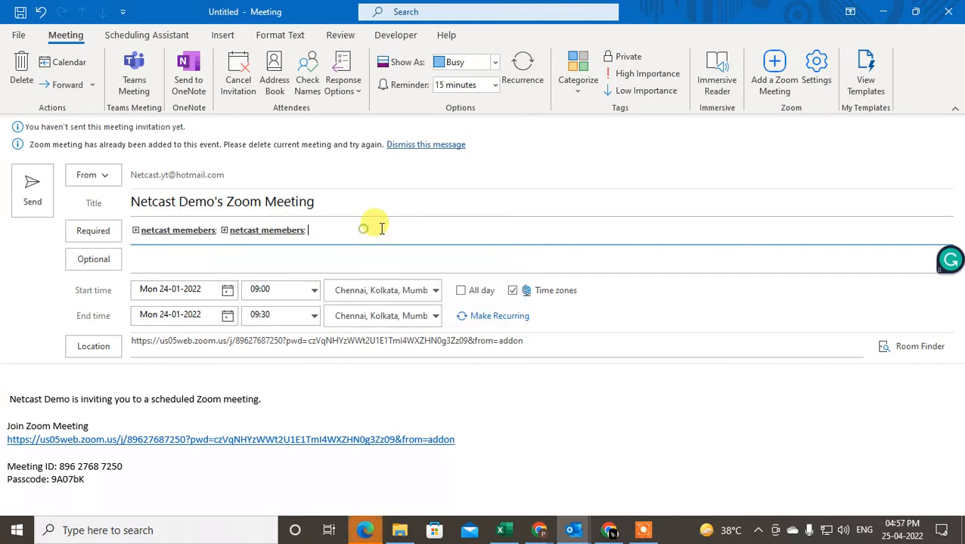
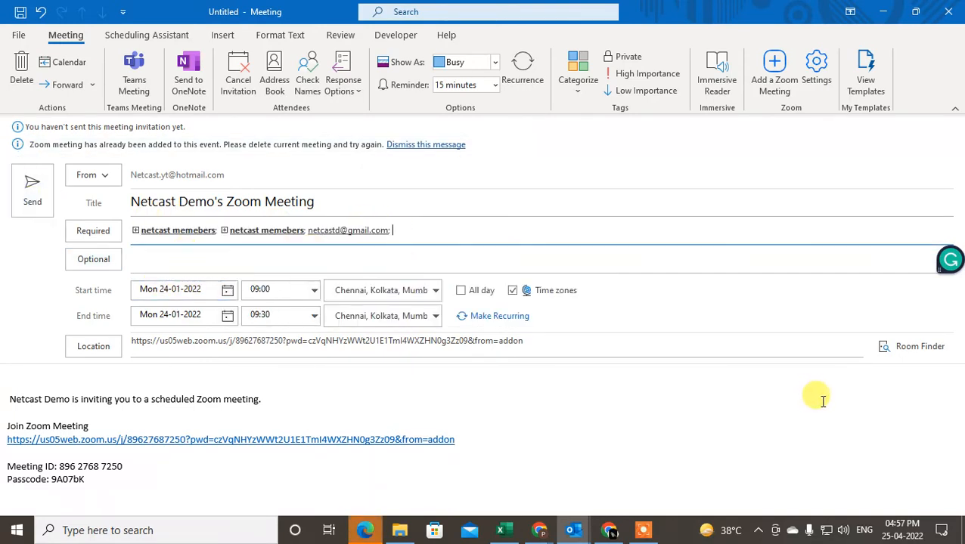
pyautogui.moveTo(671, 387)
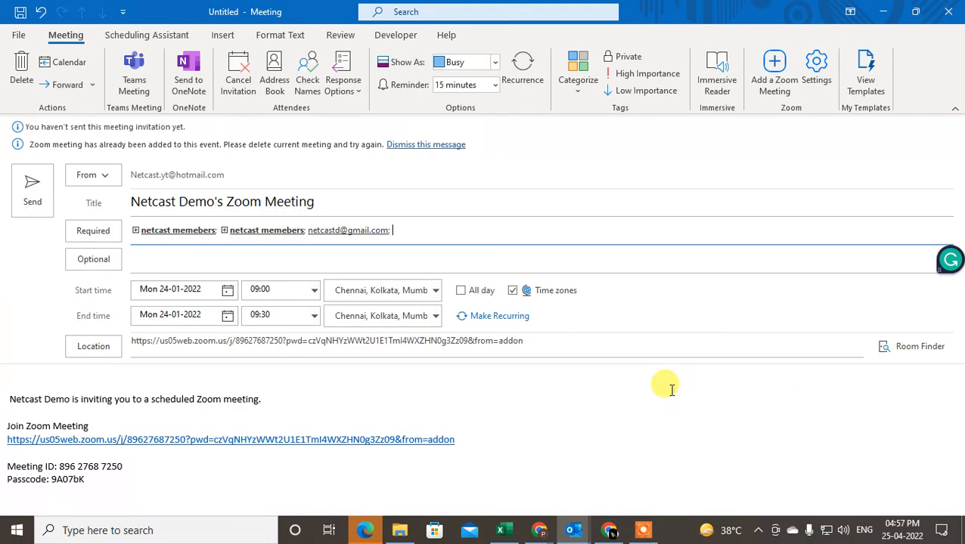